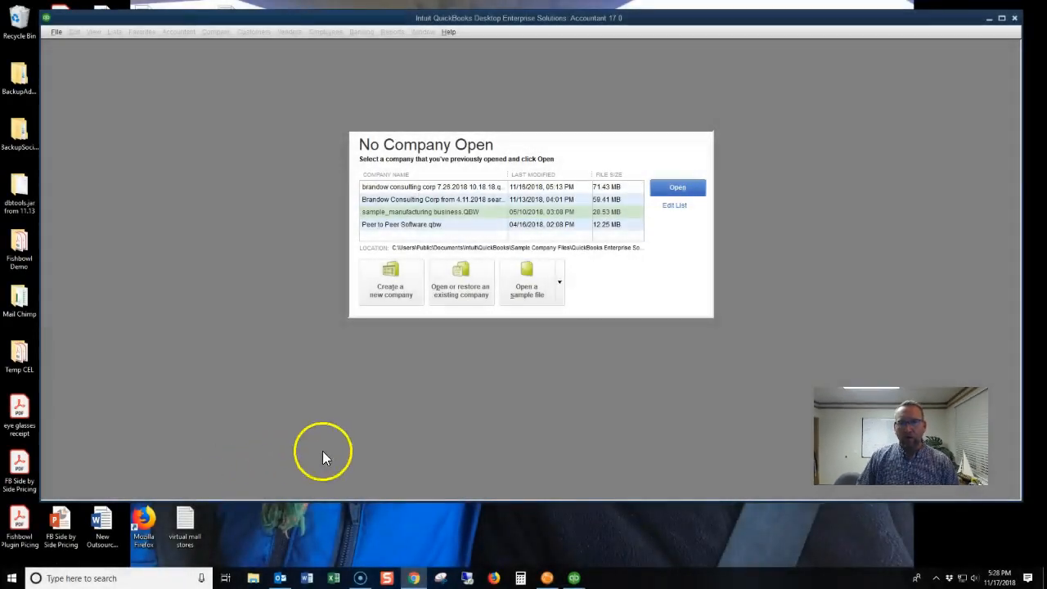
mouse_move(441, 212)
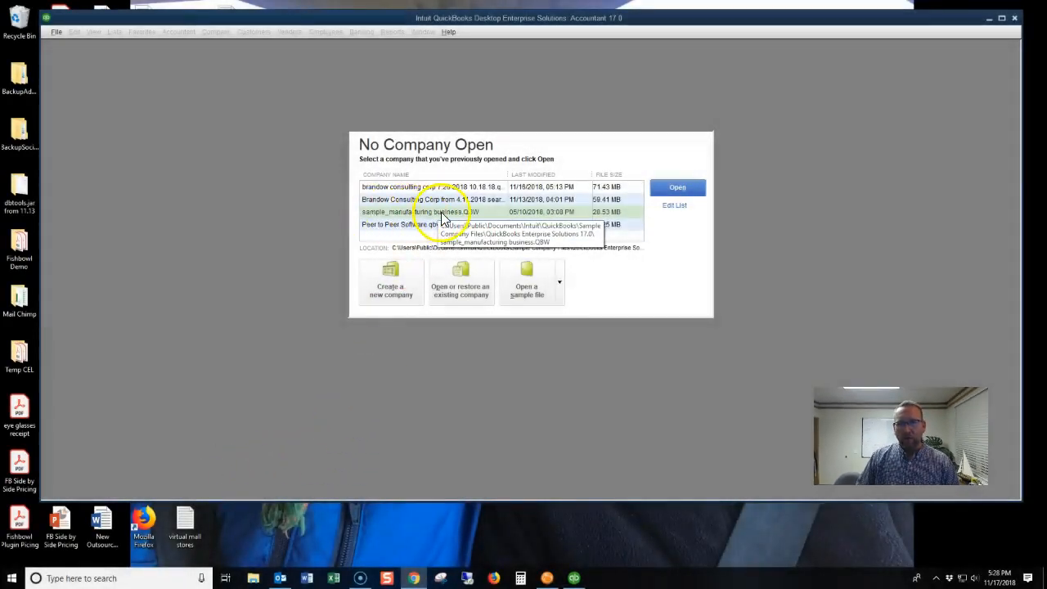
mouse_move(475, 219)
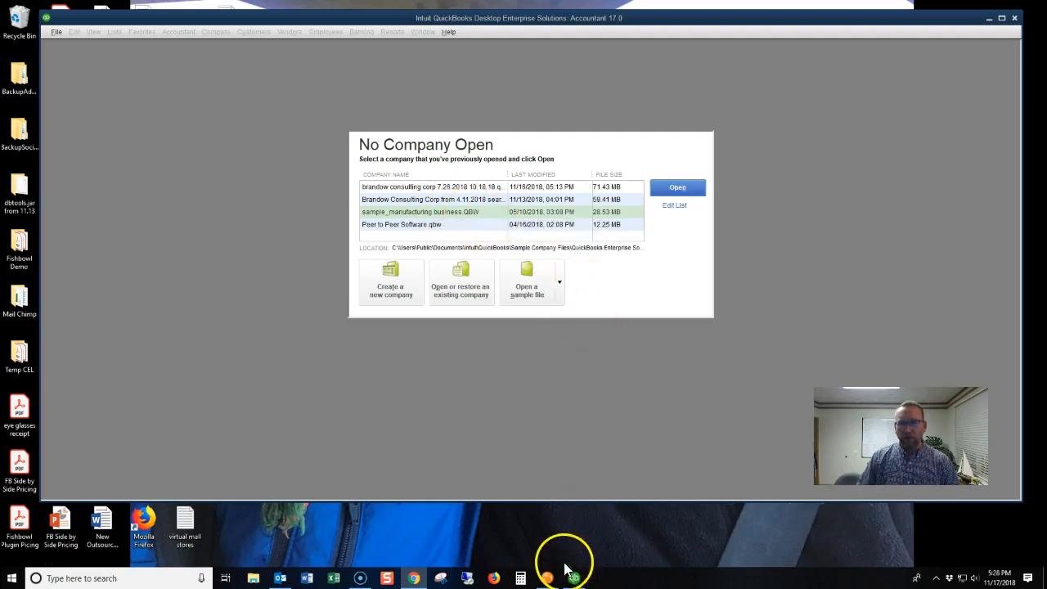
mouse_move(547, 576)
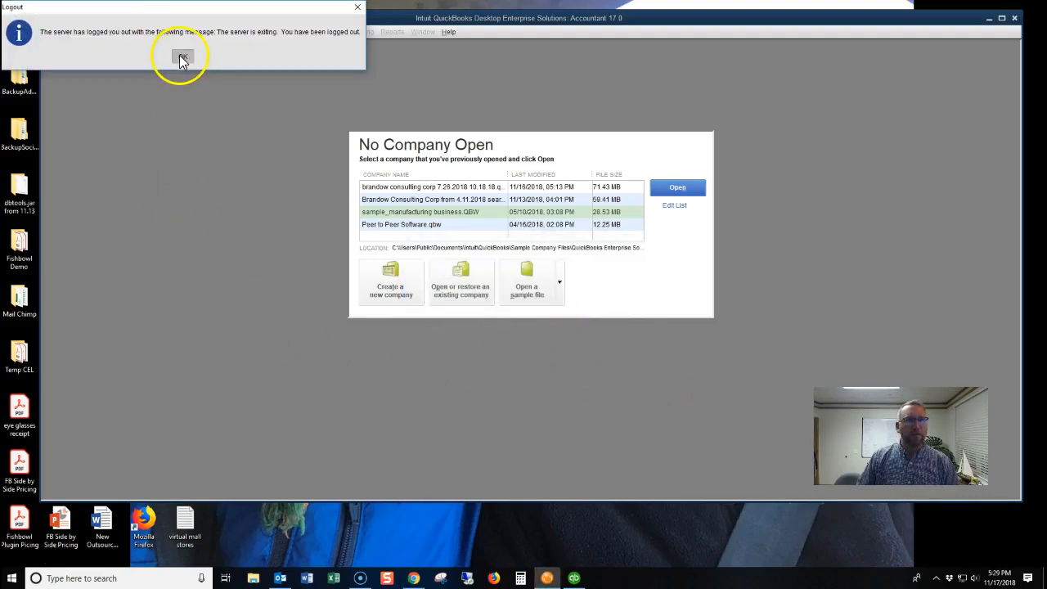
Step: Acknowledge the server-exiting logout notice and exit the Fishbowl Inventory Login dialog
click(180, 57)
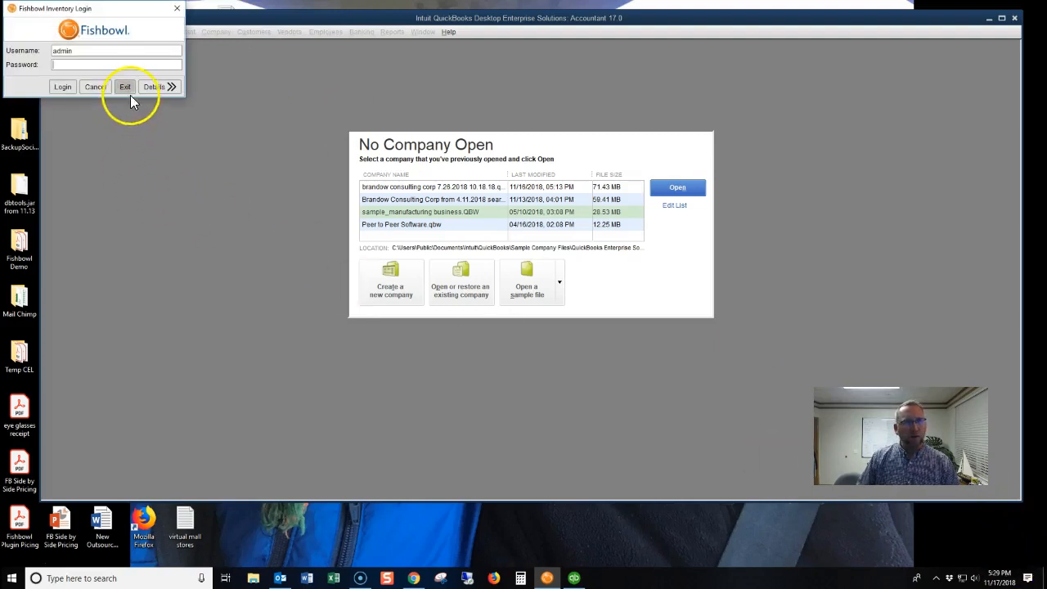
click(124, 87)
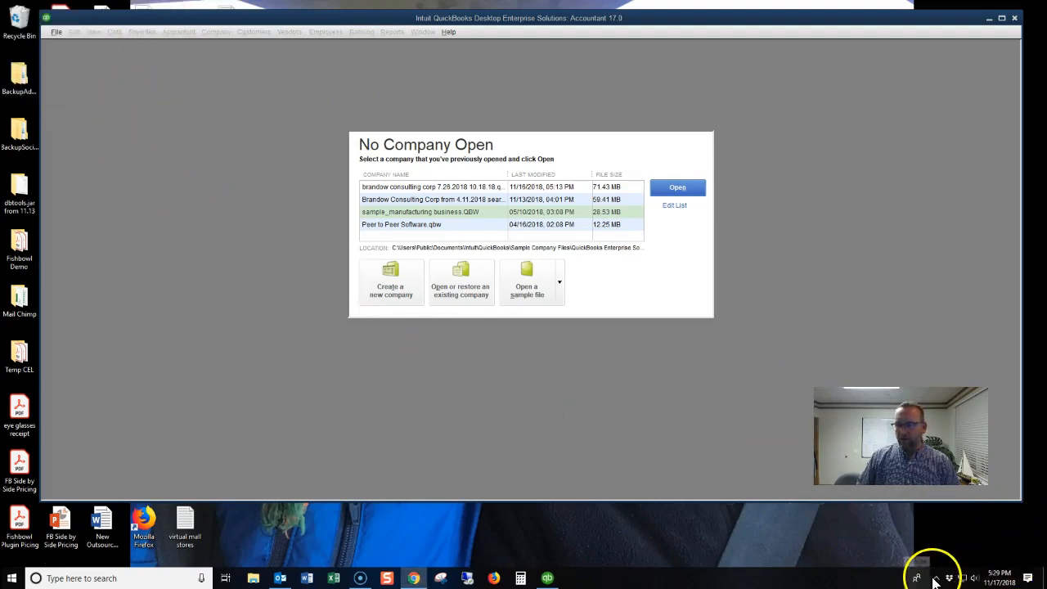
Step: Add a database connection named Sample_Manufacturing_from_QB on localhost and connect to create it
click(915, 579)
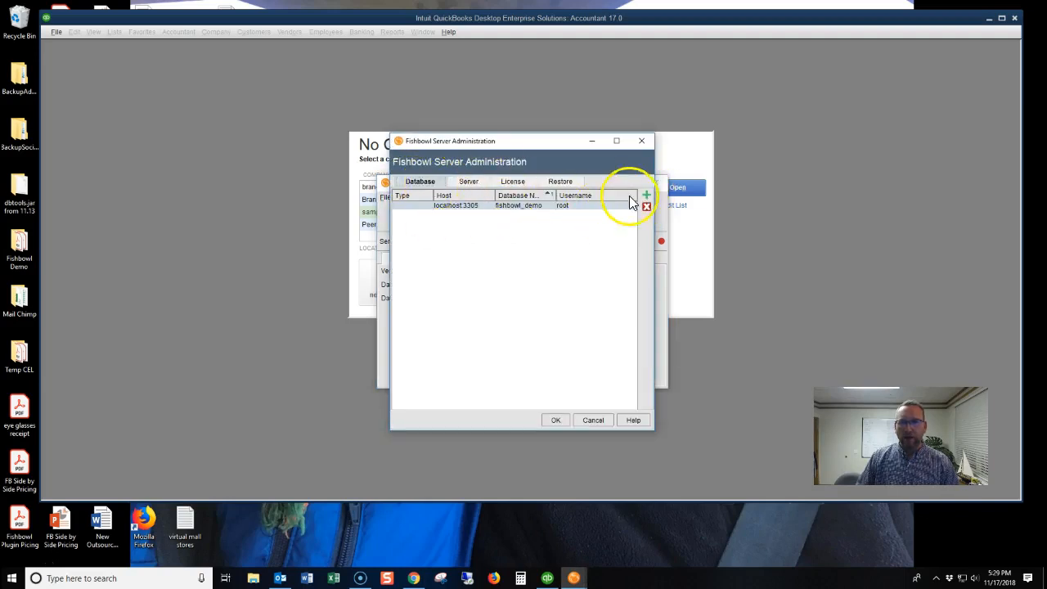
click(644, 195)
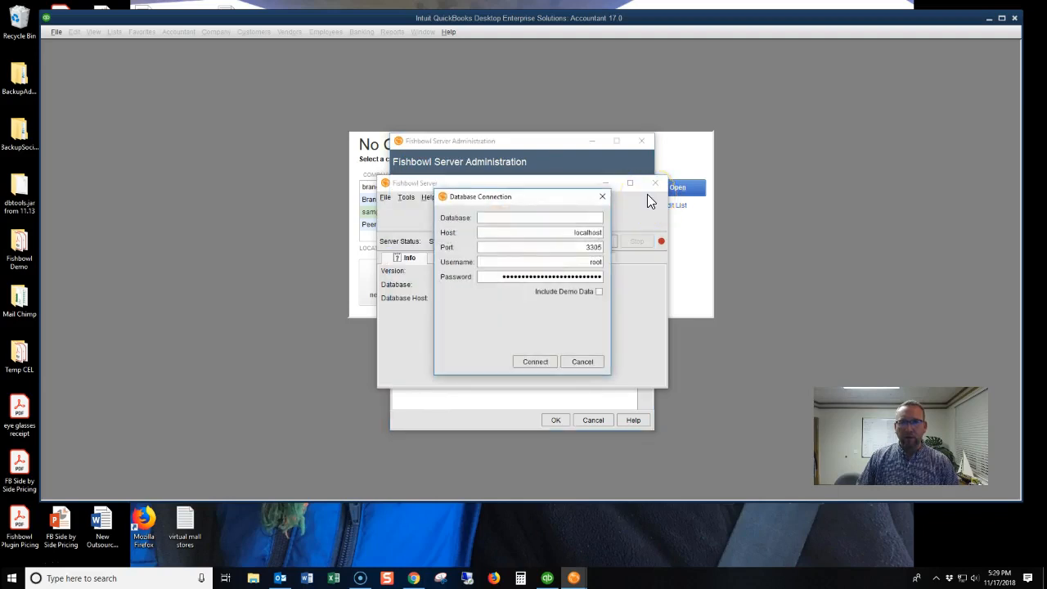
click(539, 217)
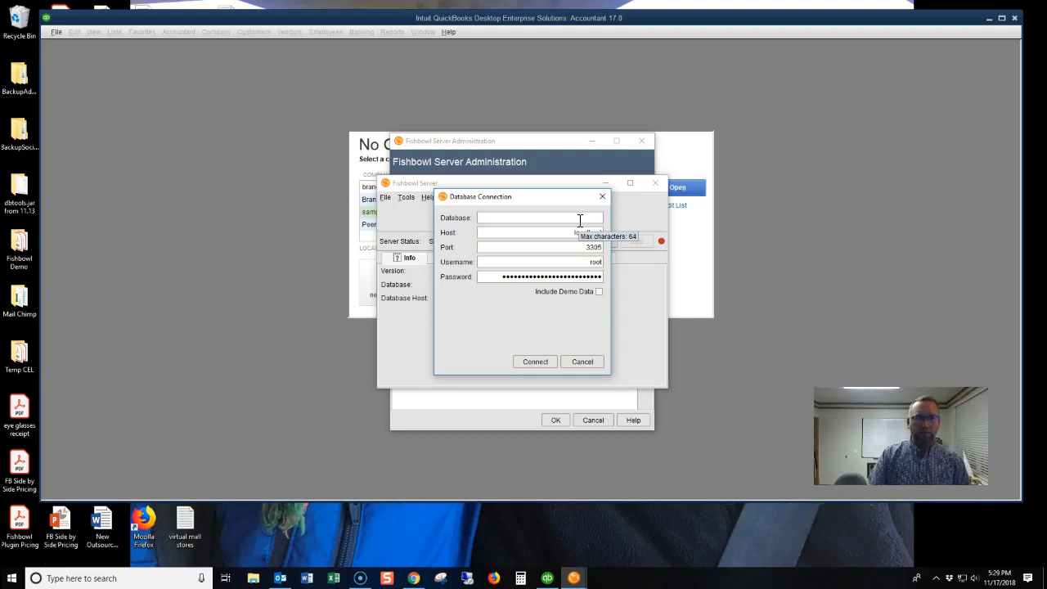
text(Sample_Manufacturing_from_QB)
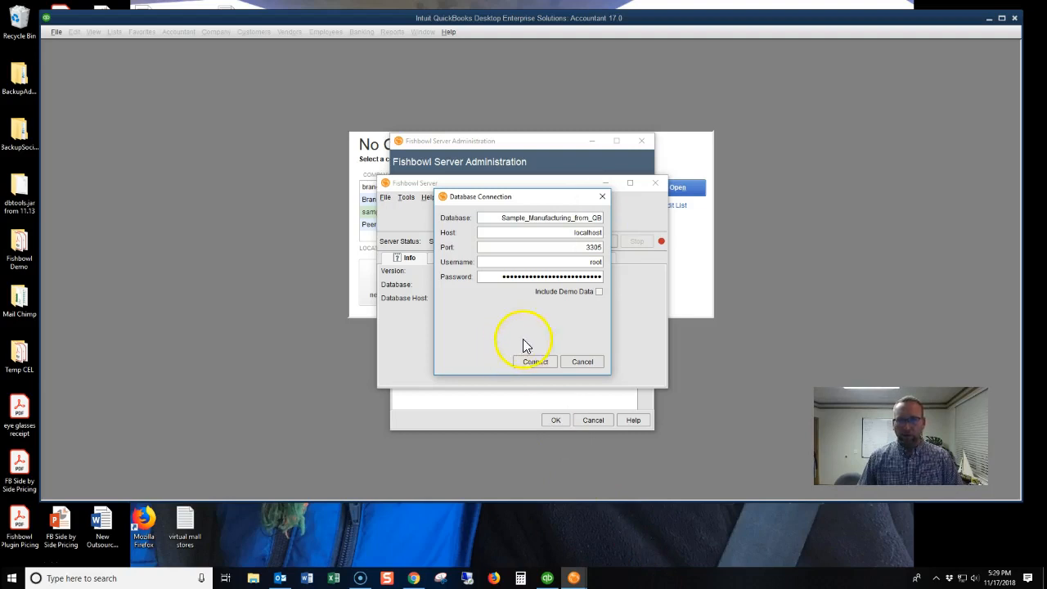
click(535, 361)
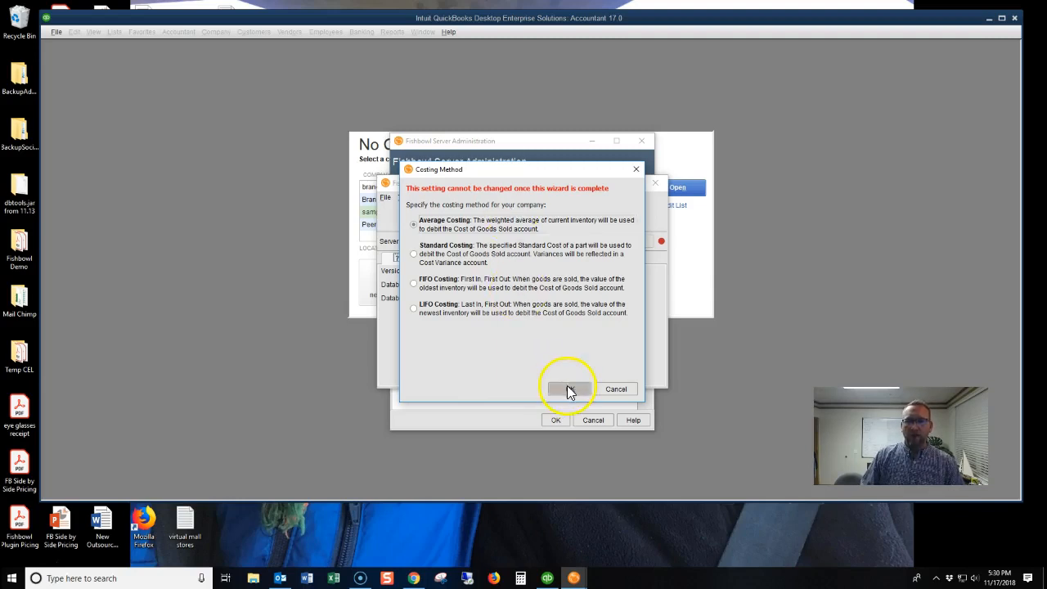
Step: Confirm the costing method and apply Sample_Manufacturing_from_QB as the server's active database
click(569, 390)
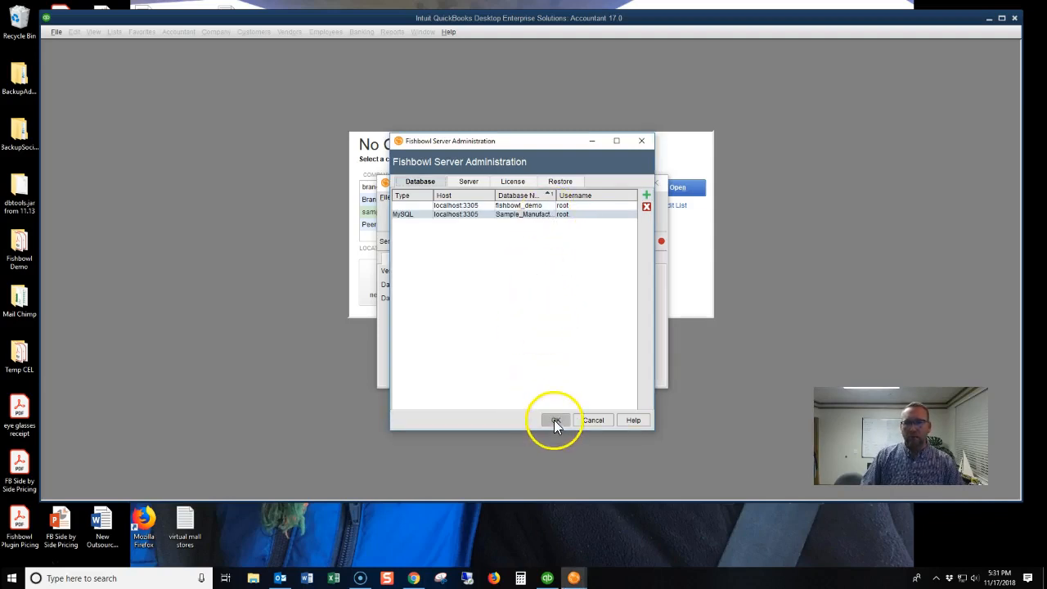
click(556, 418)
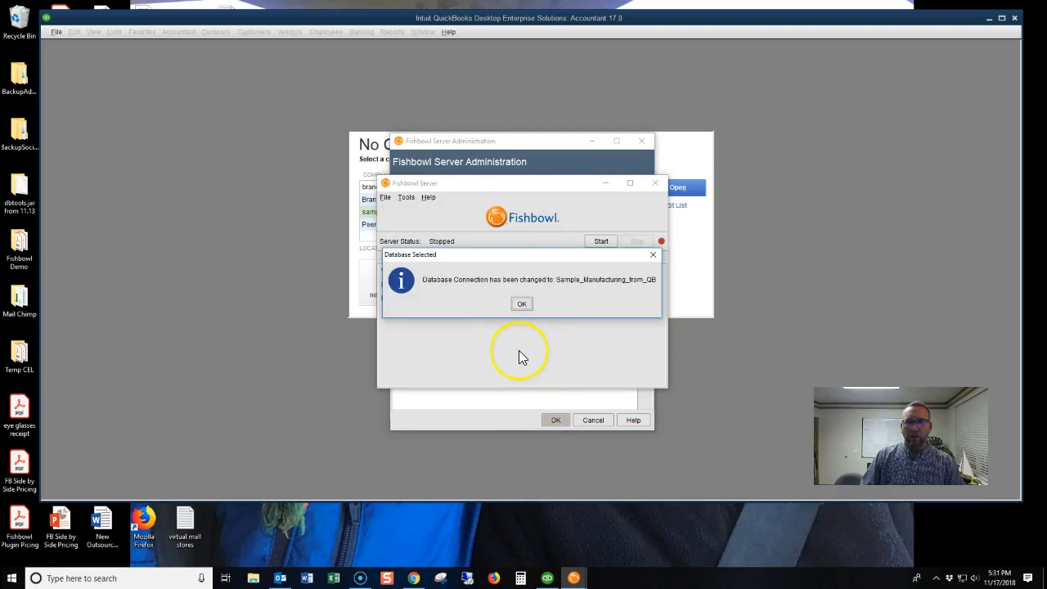
Step: Start the server on the new database and close its status report
click(520, 302)
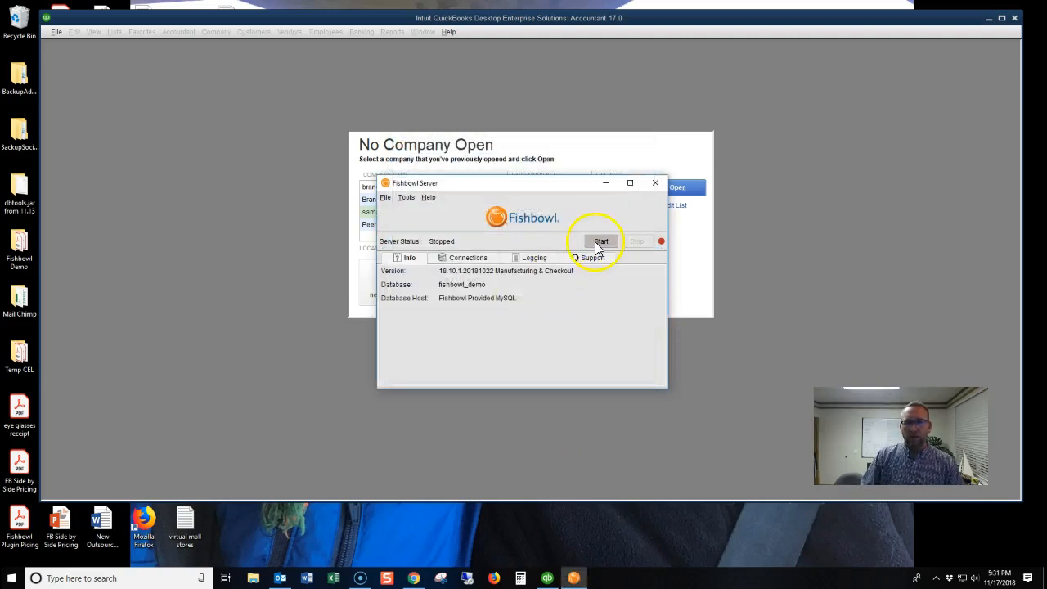
click(595, 240)
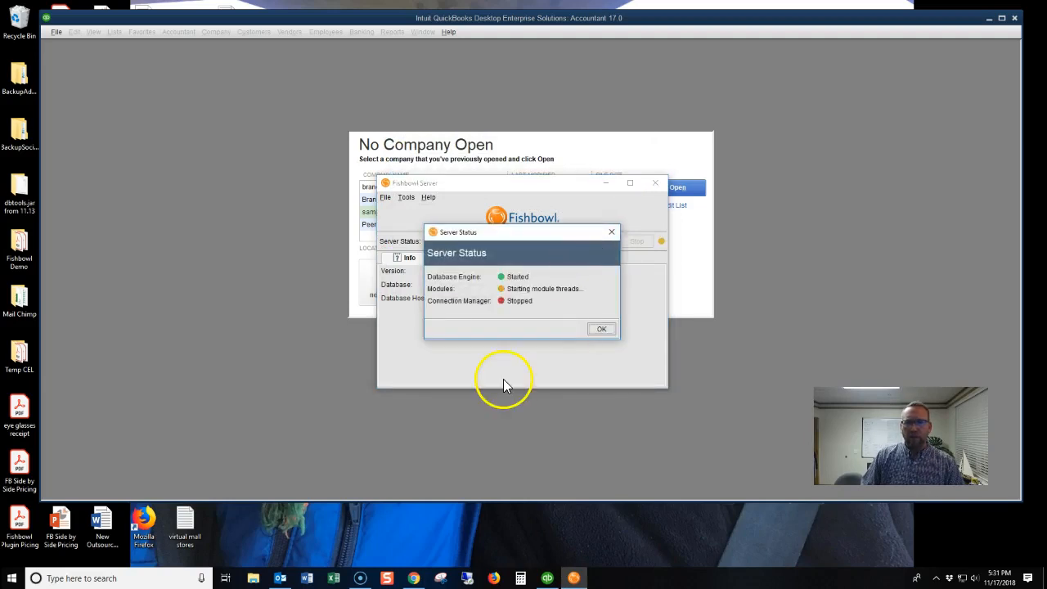
mouse_move(499, 360)
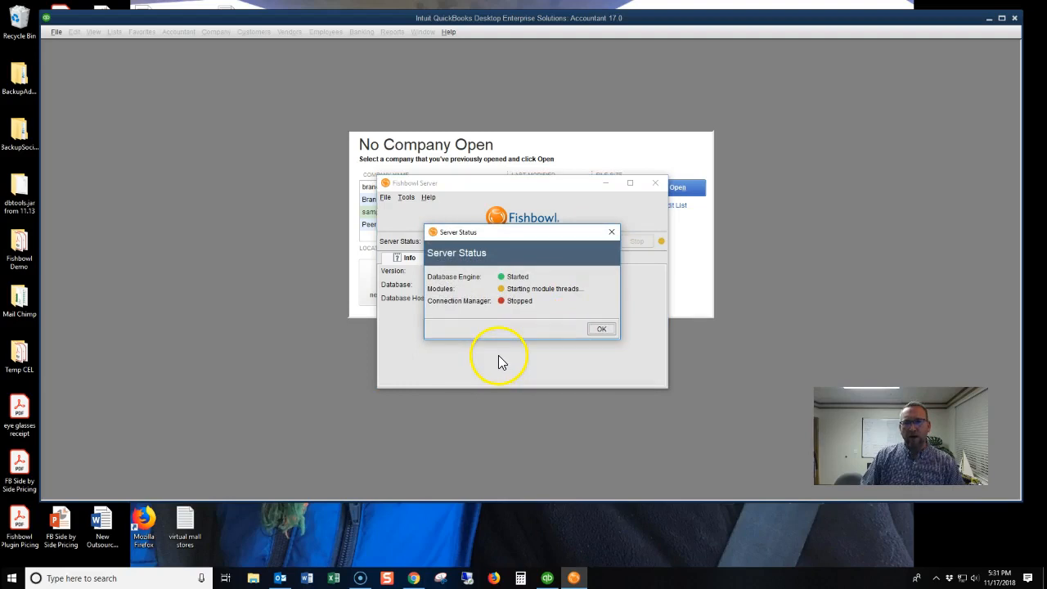
click(602, 327)
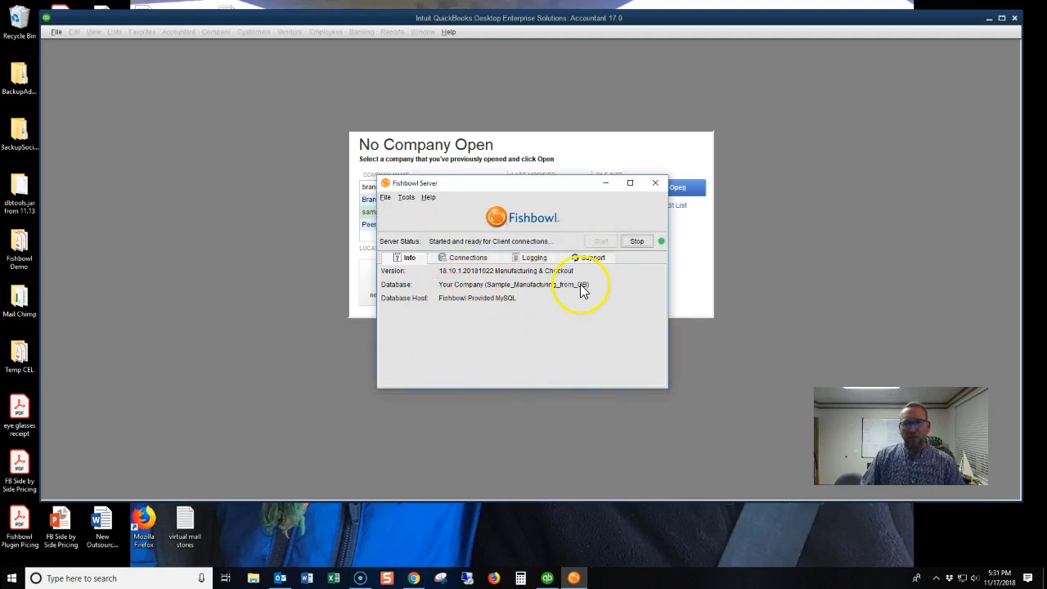
mouse_move(440, 329)
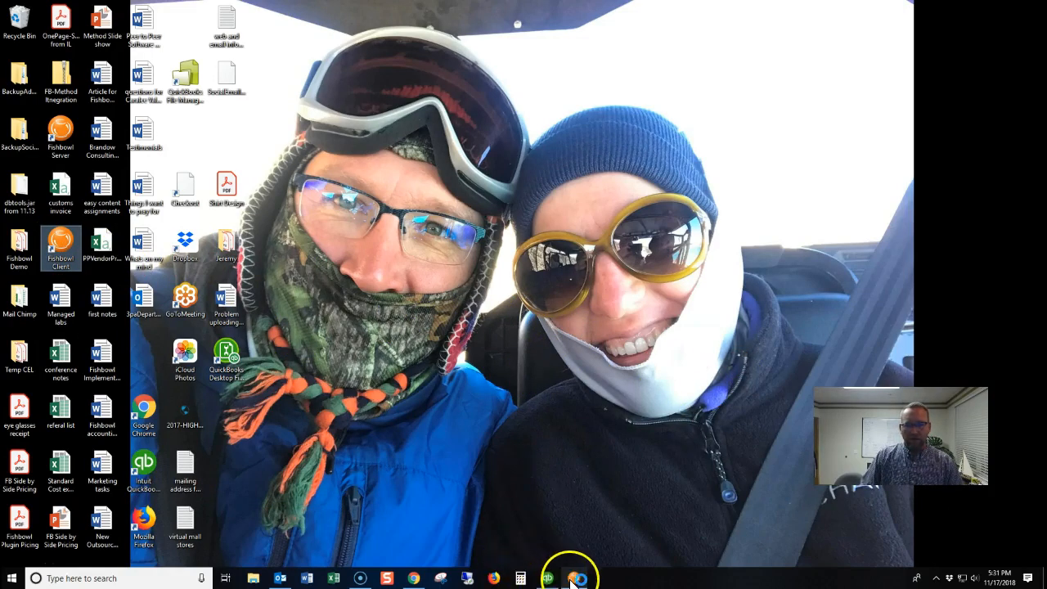
Step: Check the running server's status and position the client setup wizard on screen
click(563, 574)
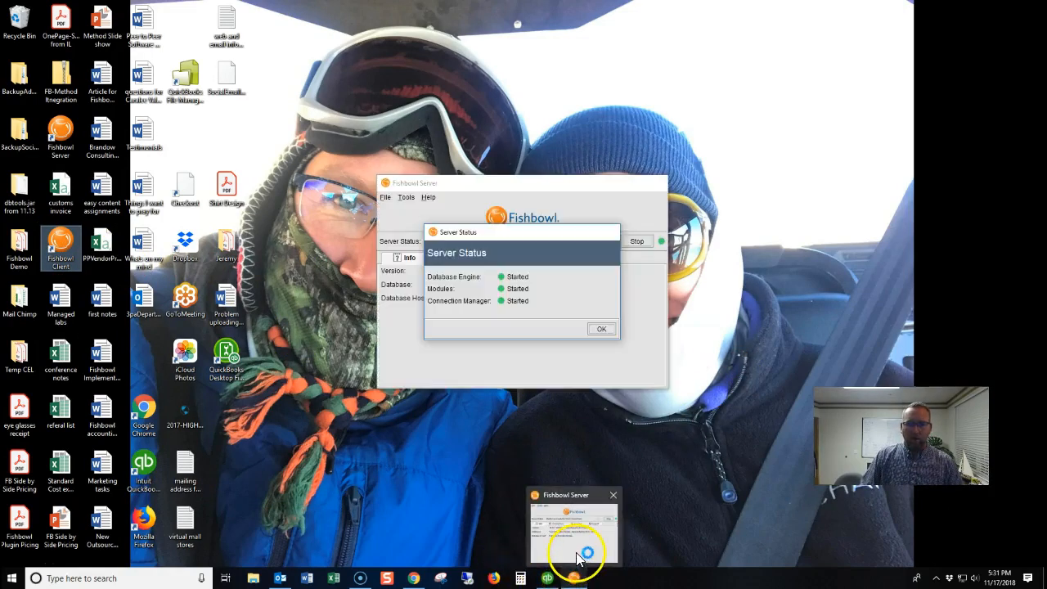
click(601, 327)
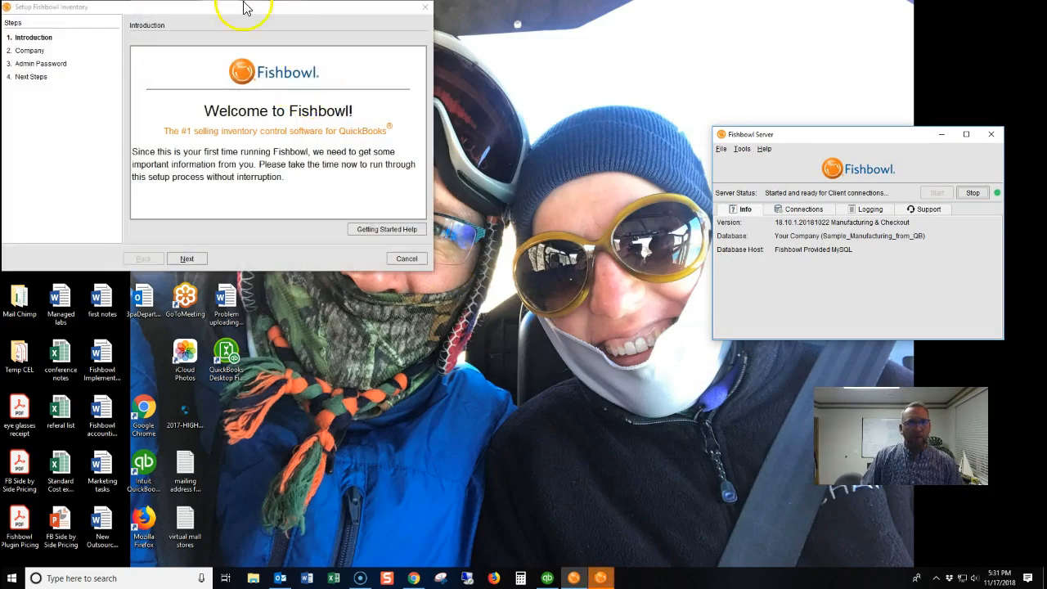
drag(245, 6, 287, 26)
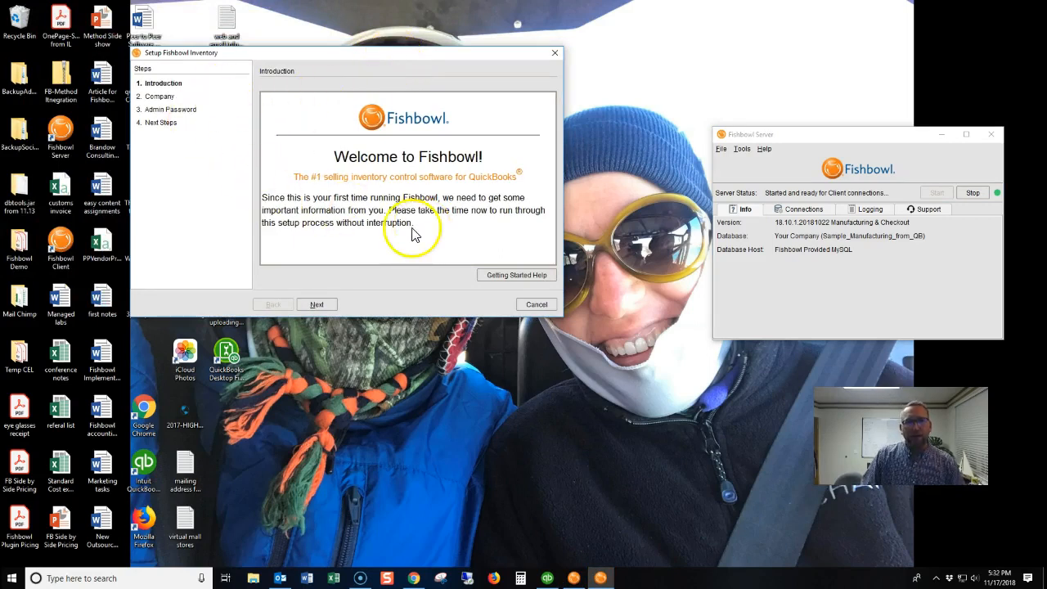
mouse_move(186, 102)
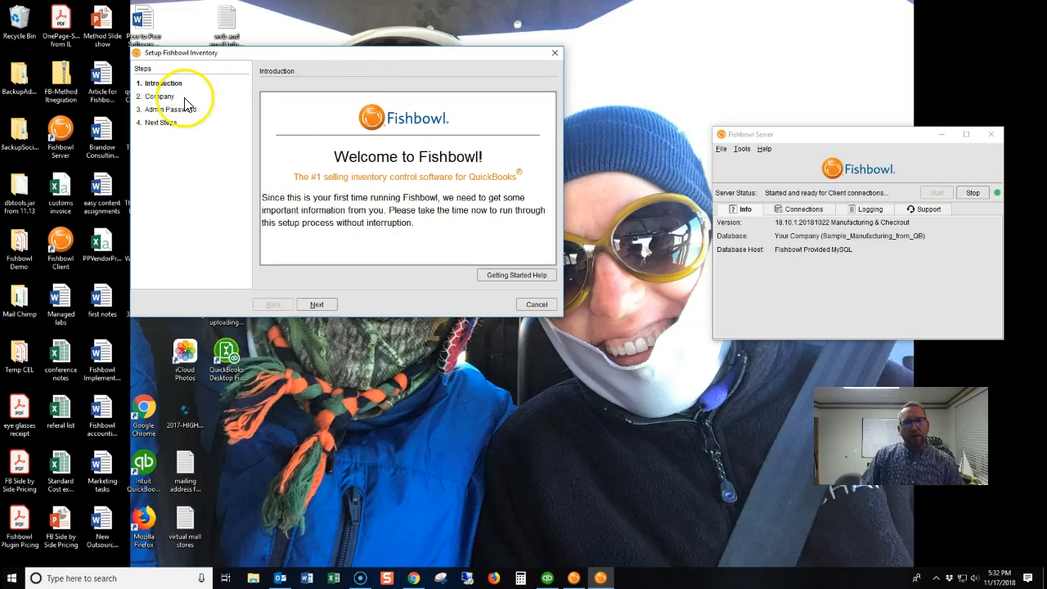
Step: Keep the default company details, set the admin password and finish the setup wizard
click(317, 304)
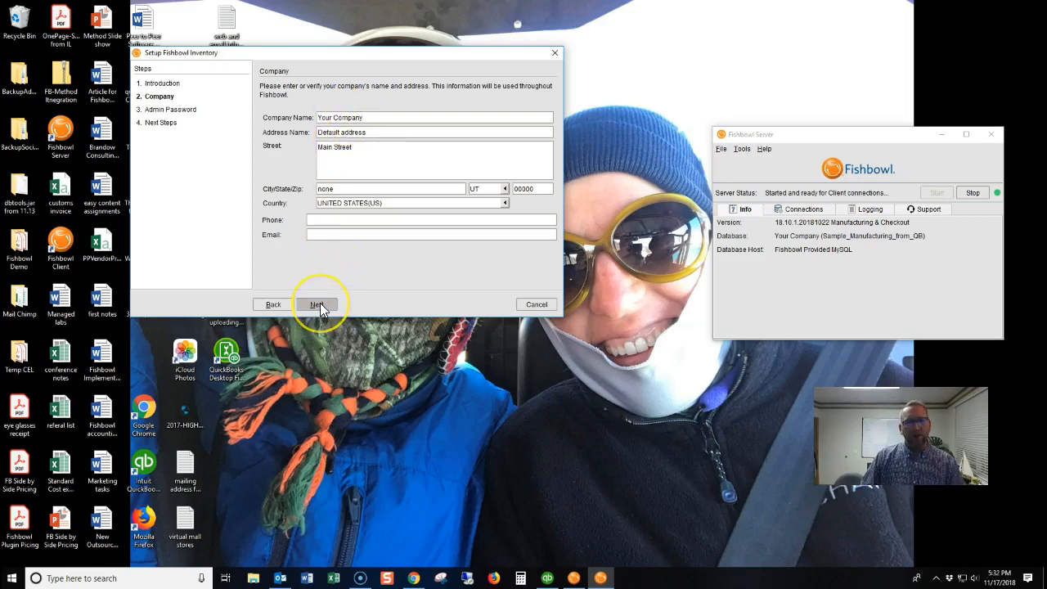
click(317, 305)
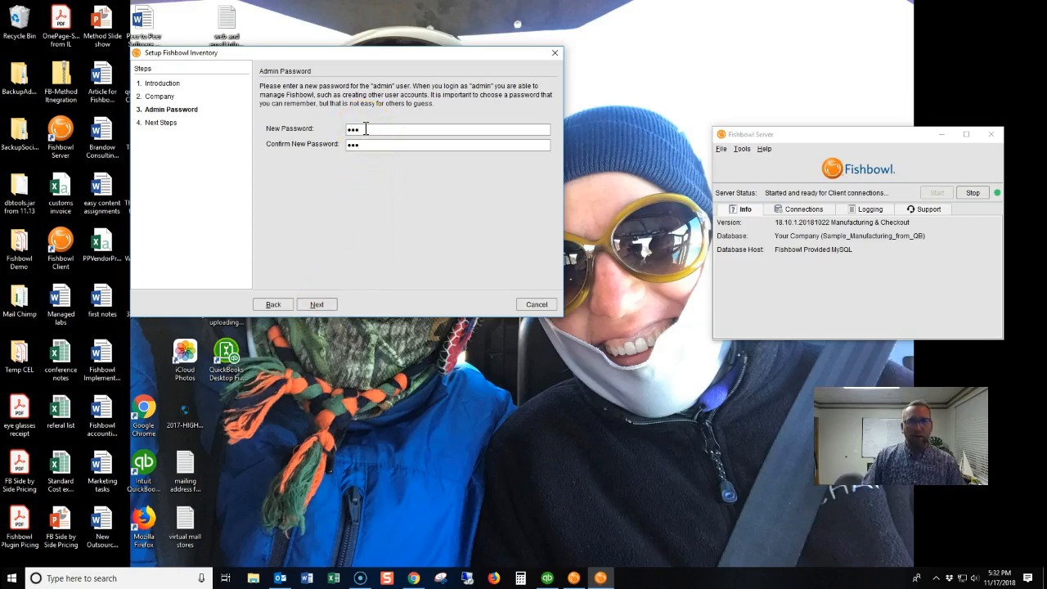
click(317, 304)
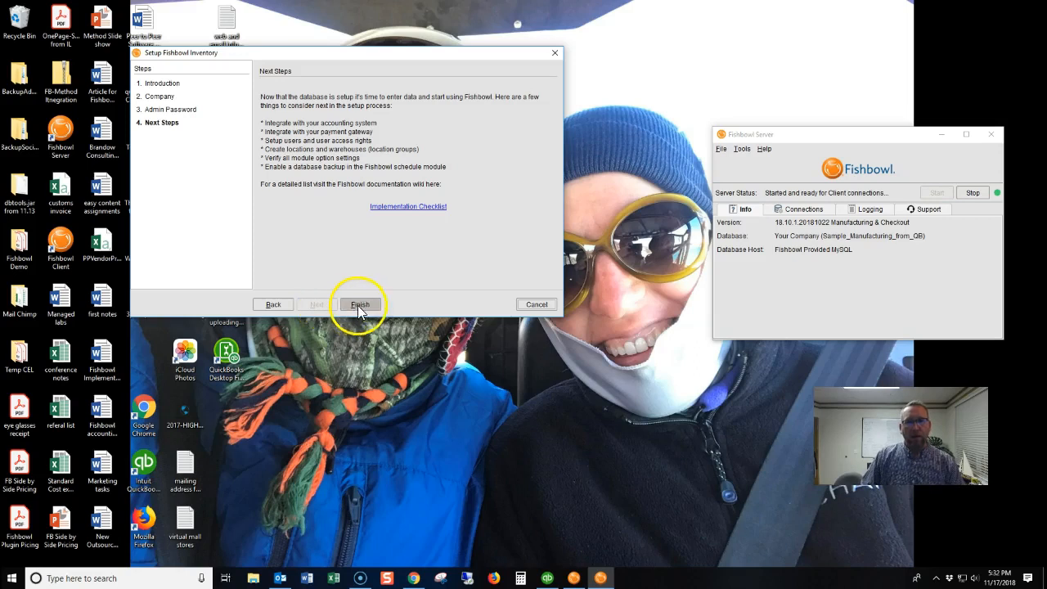
click(359, 305)
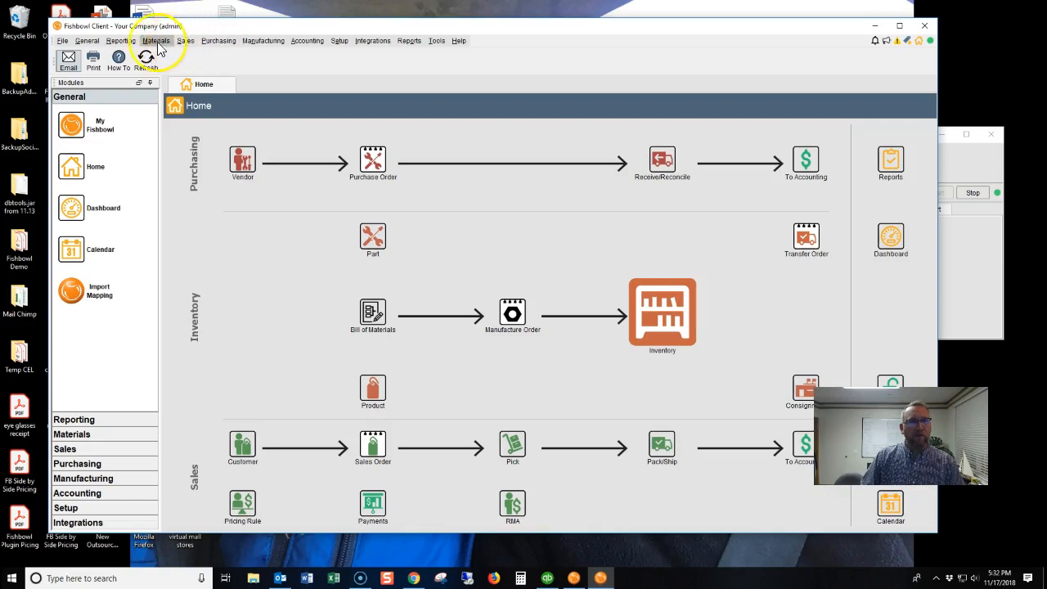
mouse_move(307, 46)
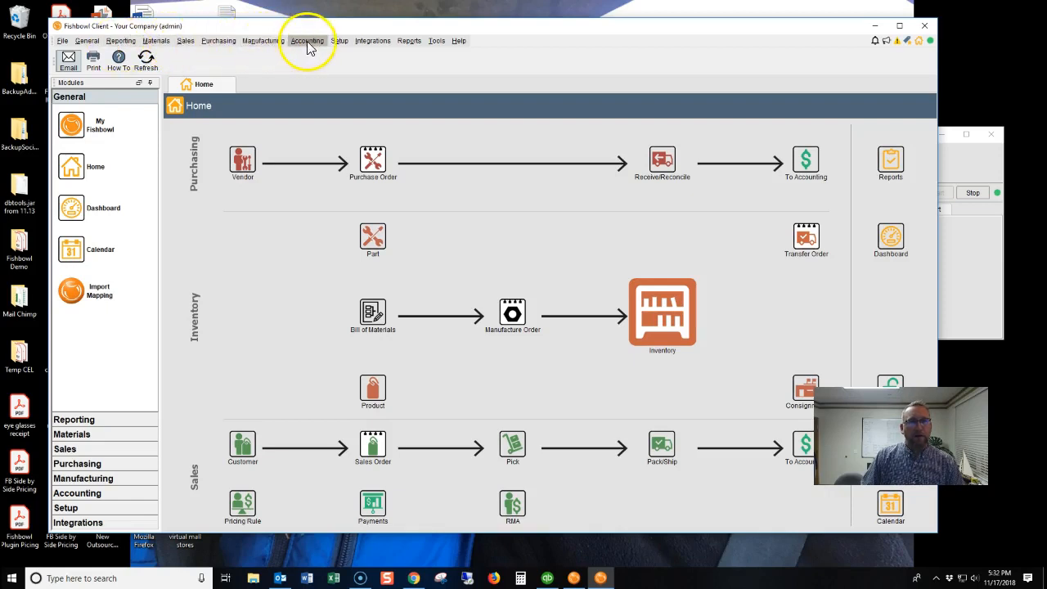
Step: Open Setup > Company and Materials > Product, then the Sales menu, for the empty company
click(342, 39)
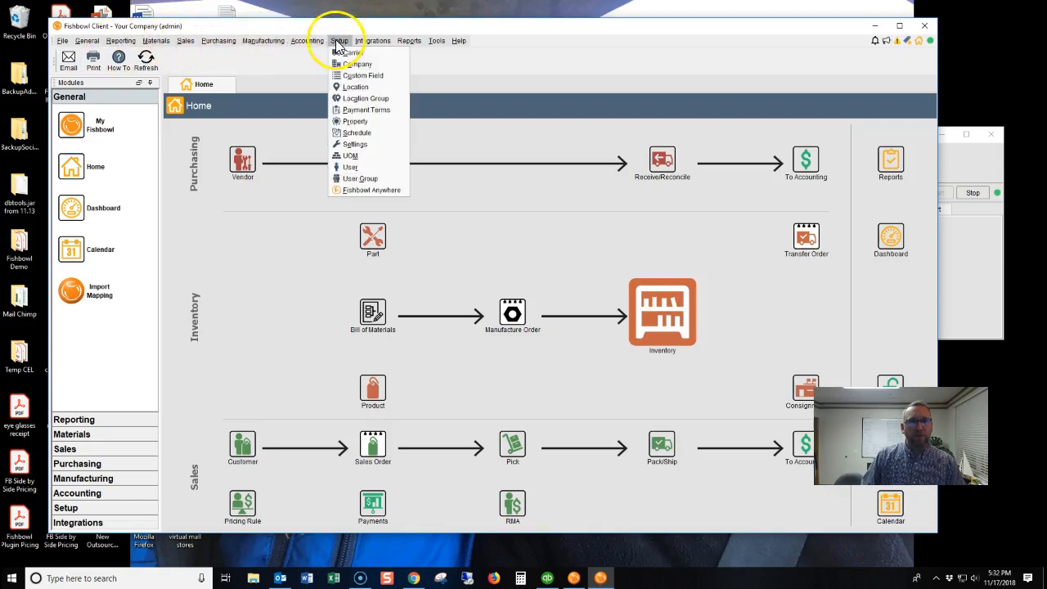
click(351, 62)
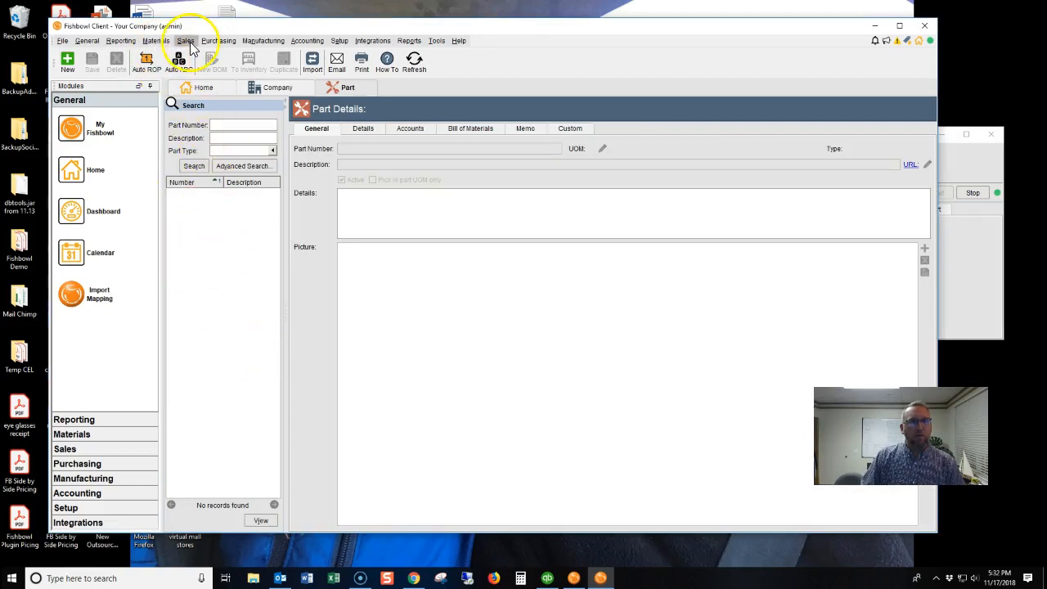
click(157, 39)
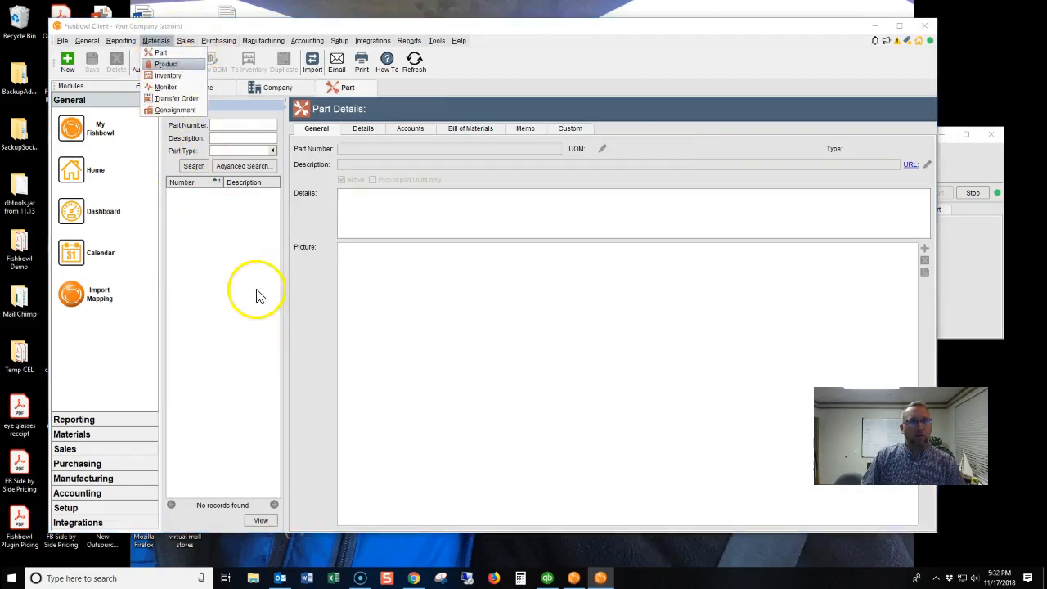
click(167, 64)
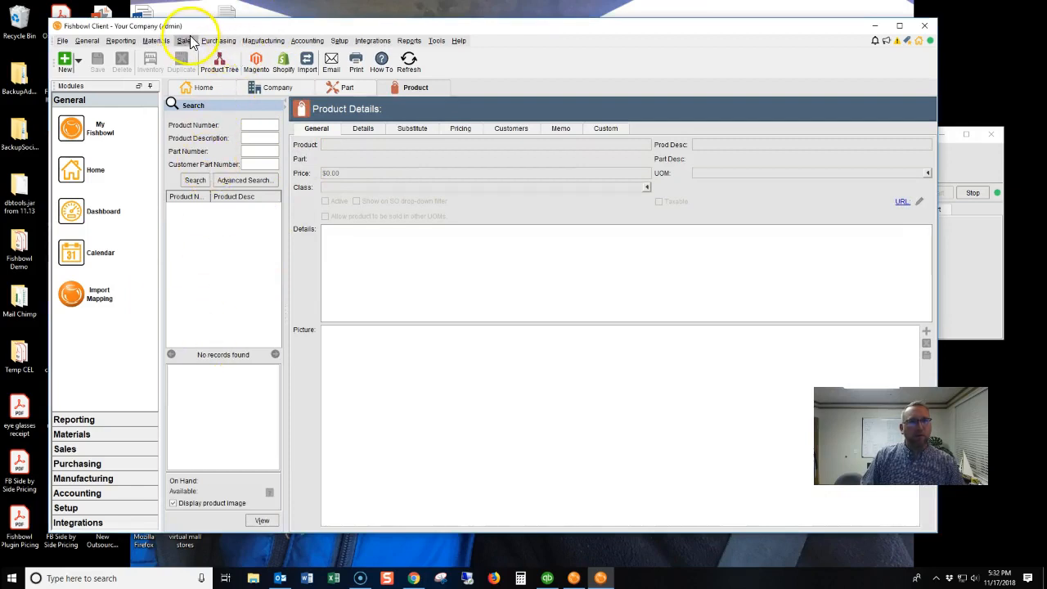
click(188, 39)
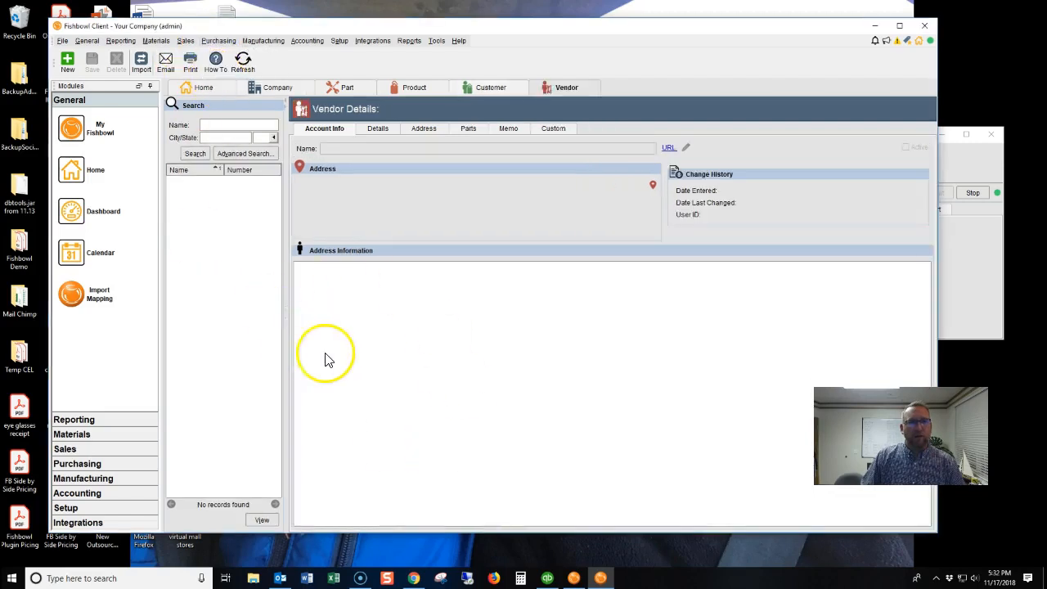
mouse_move(303, 314)
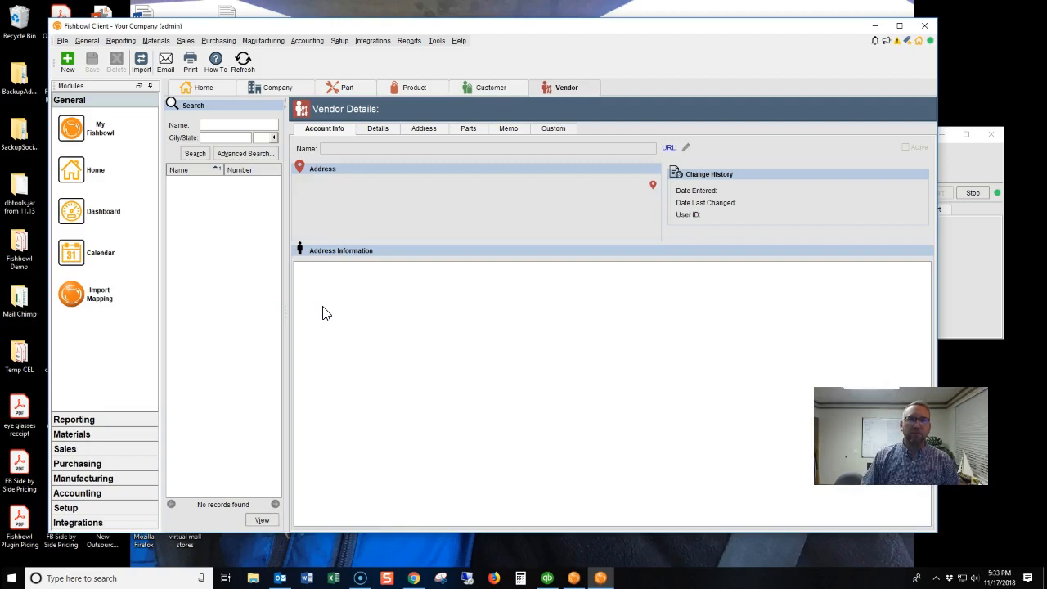
mouse_move(468, 318)
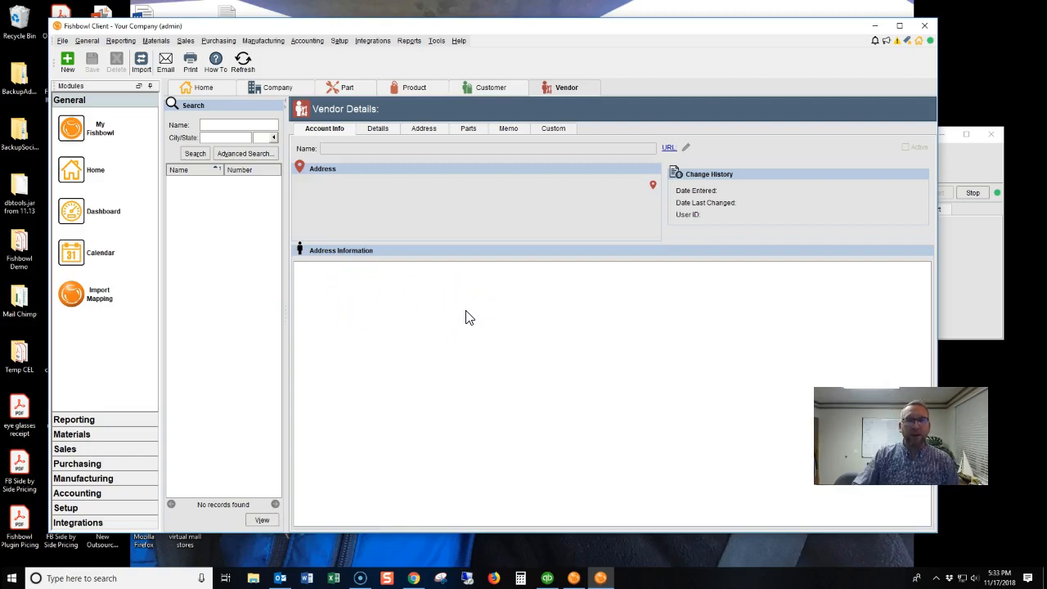